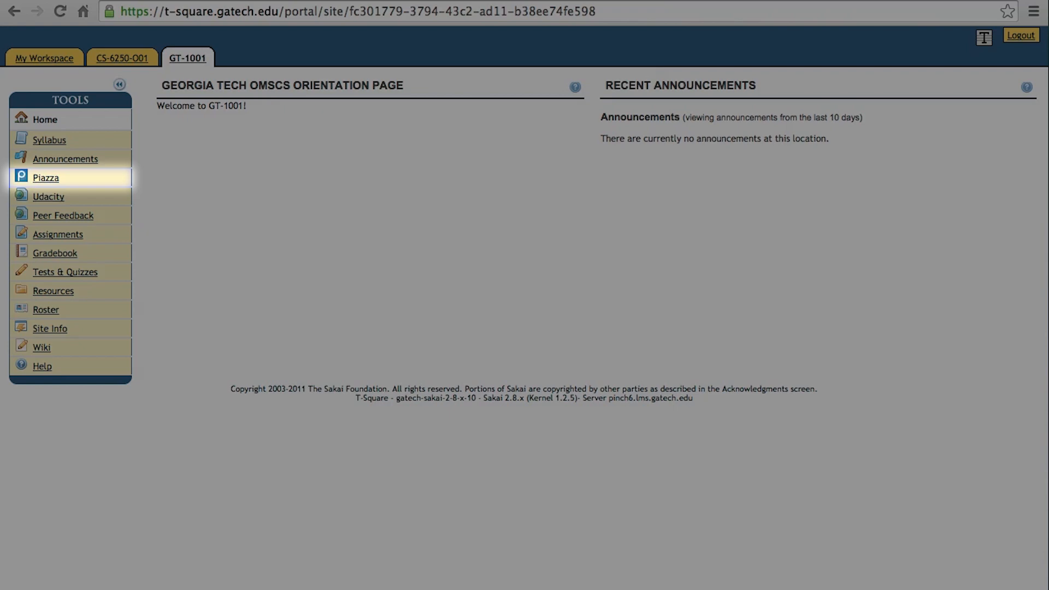
- Open Piazza from the GT-1001 site's Tools sidebar to reach the class forum
{"action": "left_click", "coordinate": [46, 177]}
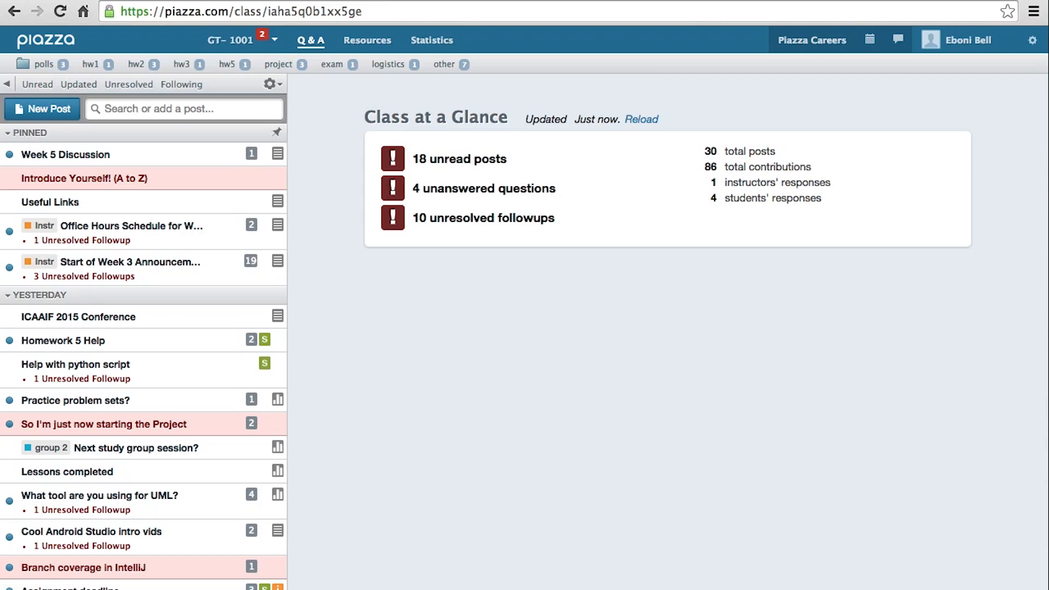
{"action": "left_click", "coordinate": [642, 119]}
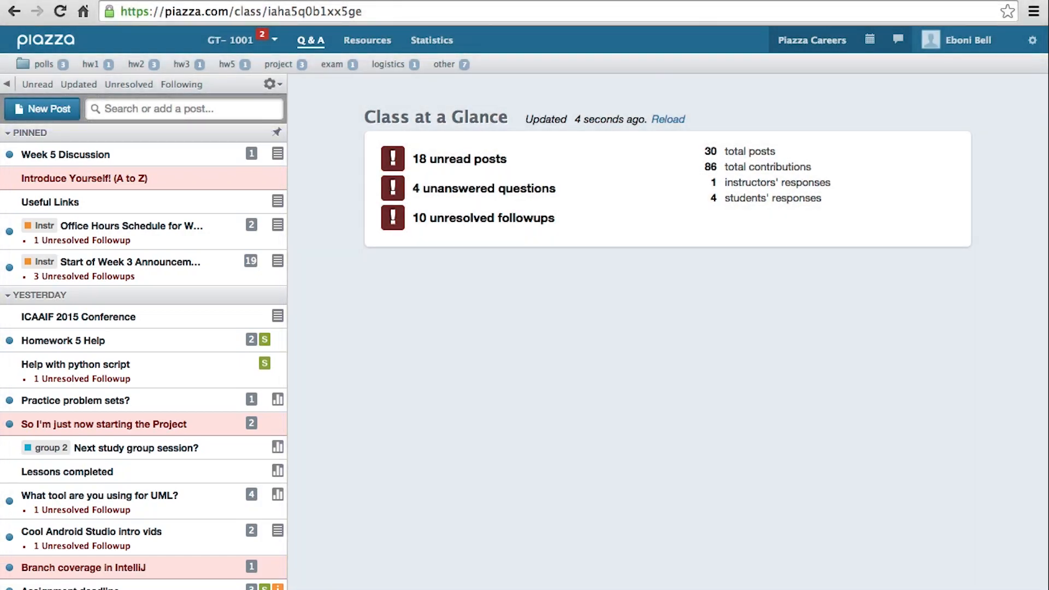
{"action": "left_click", "coordinate": [668, 119]}
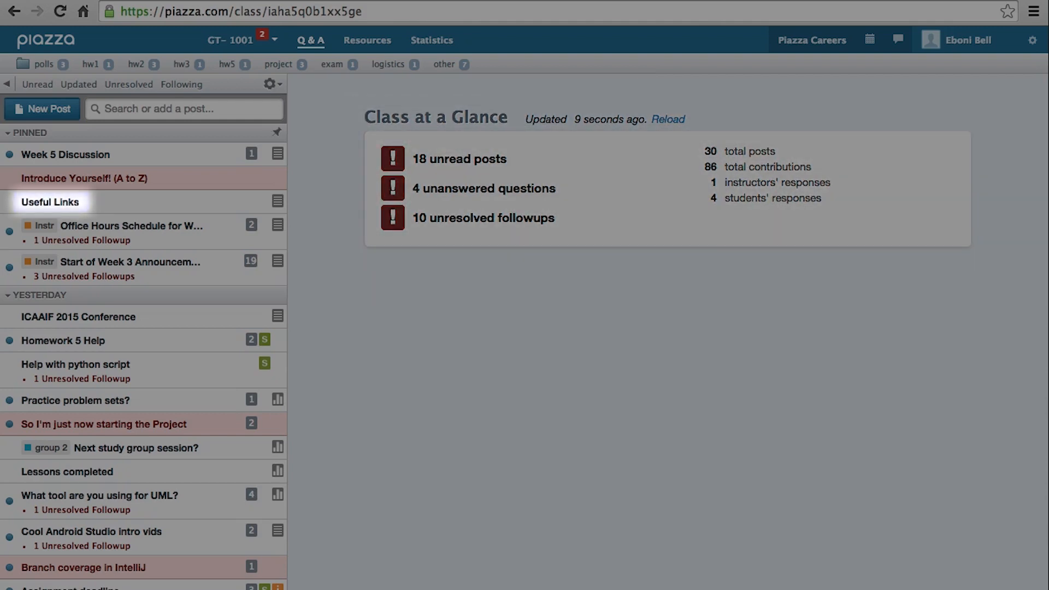
- Open the pinned Useful Links note listing the G+, Facebook and survey links
{"action": "left_click", "coordinate": [52, 203]}
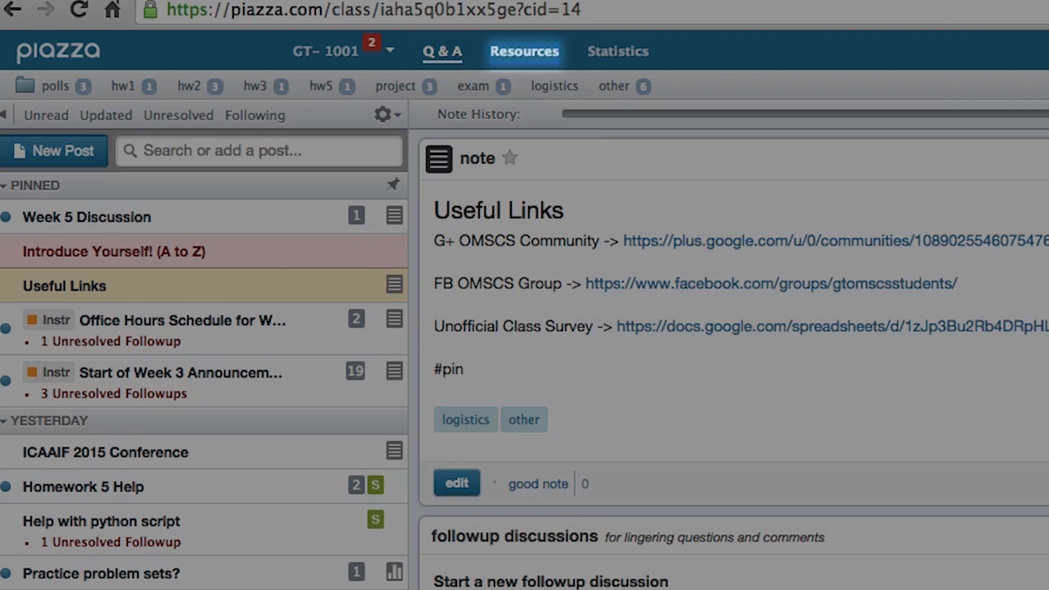
{"action": "left_click", "coordinate": [444, 67]}
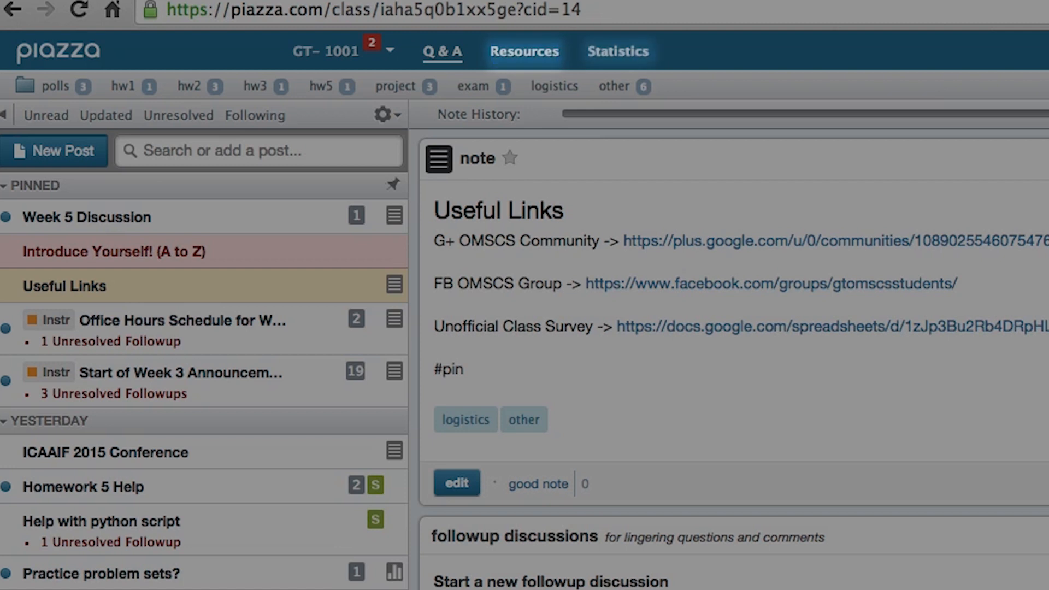
{"action": "left_click", "coordinate": [618, 51]}
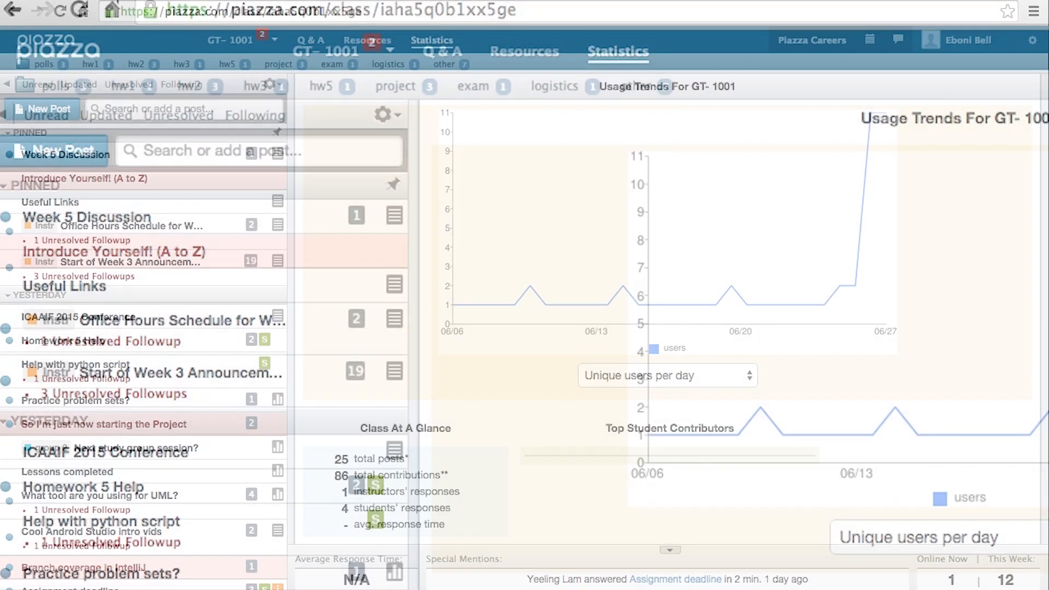
{"action": "left_click", "coordinate": [48, 203]}
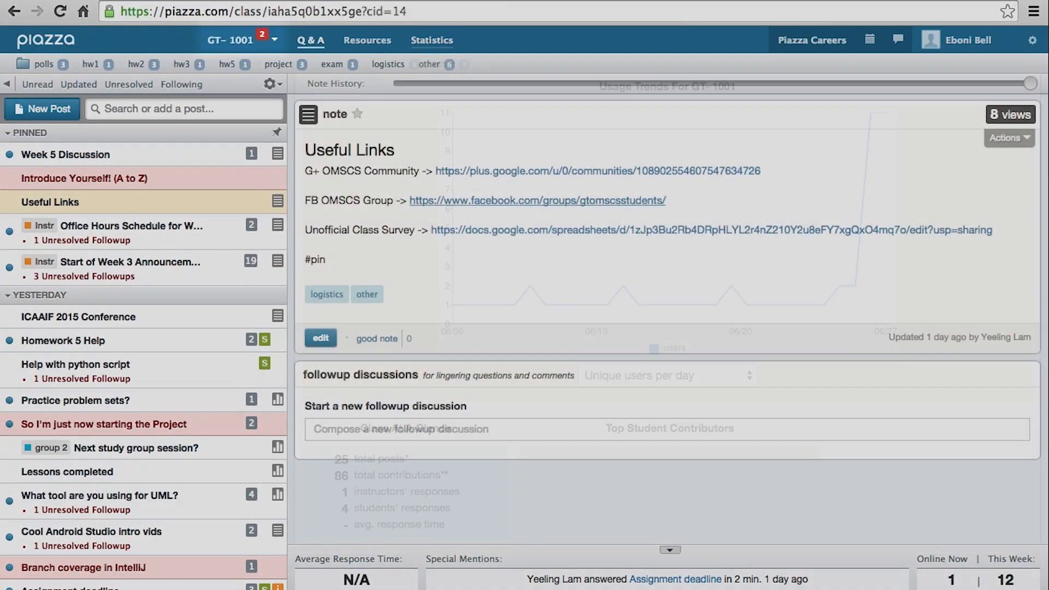